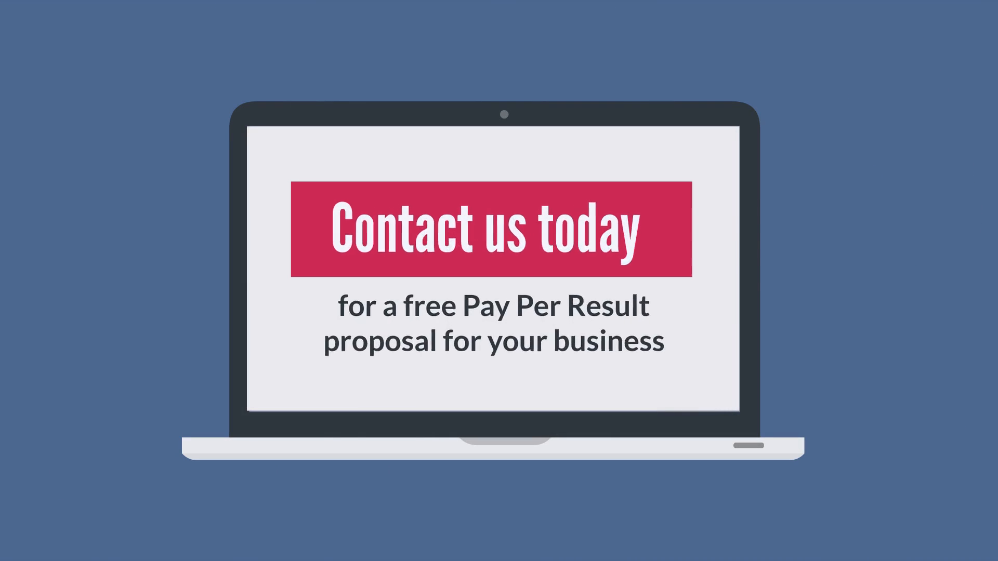
pyautogui.click(649, 248)
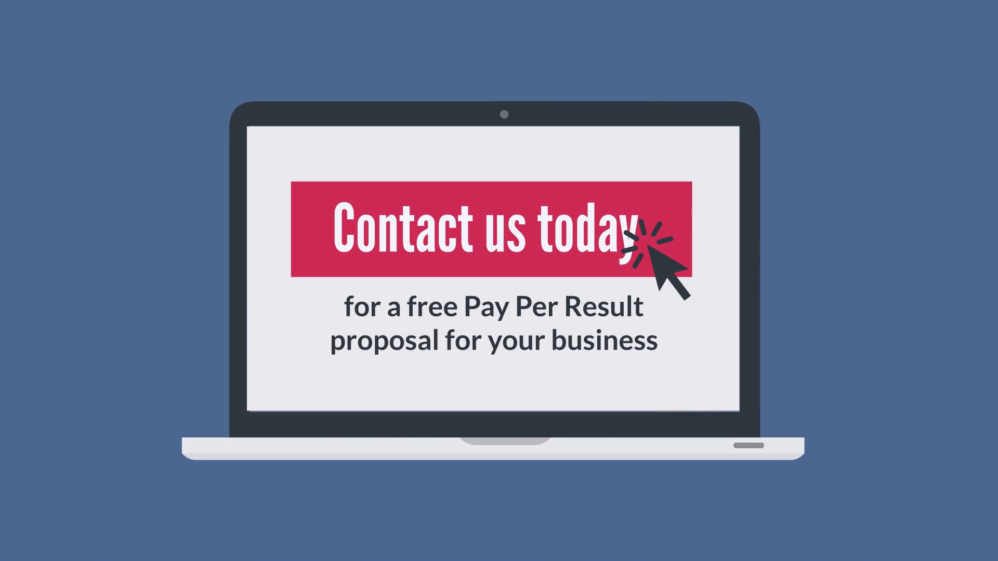